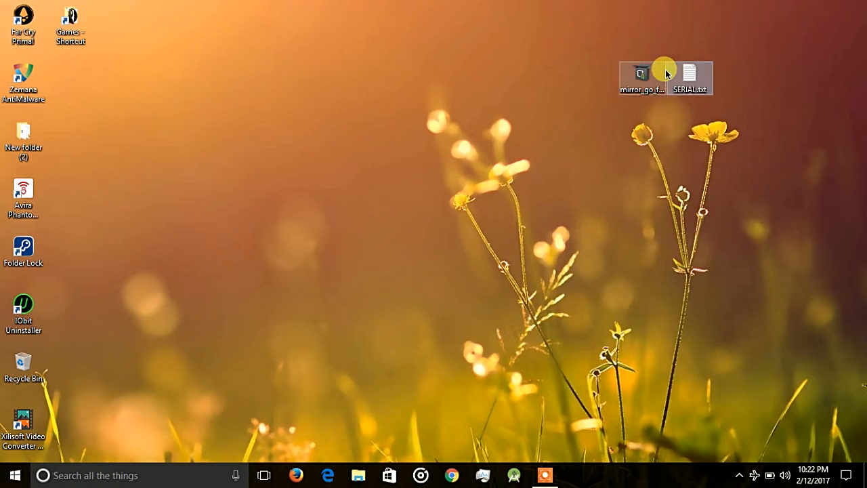
mouse_move(642, 75)
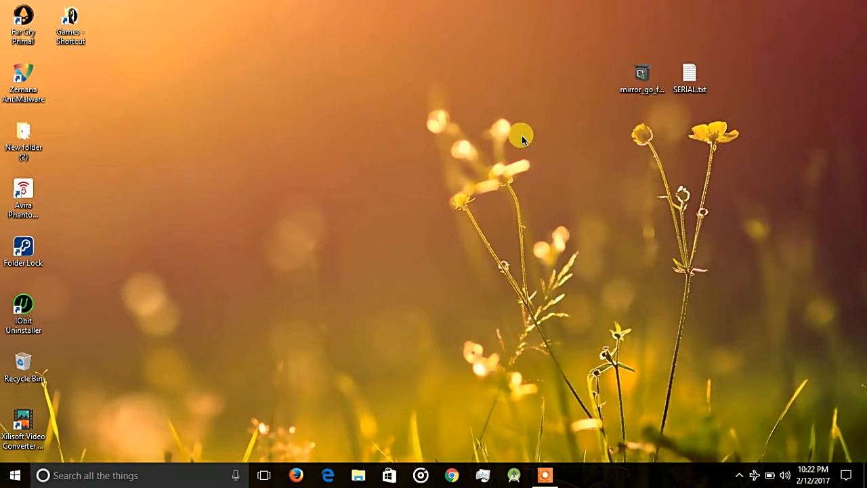
mouse_move(430, 92)
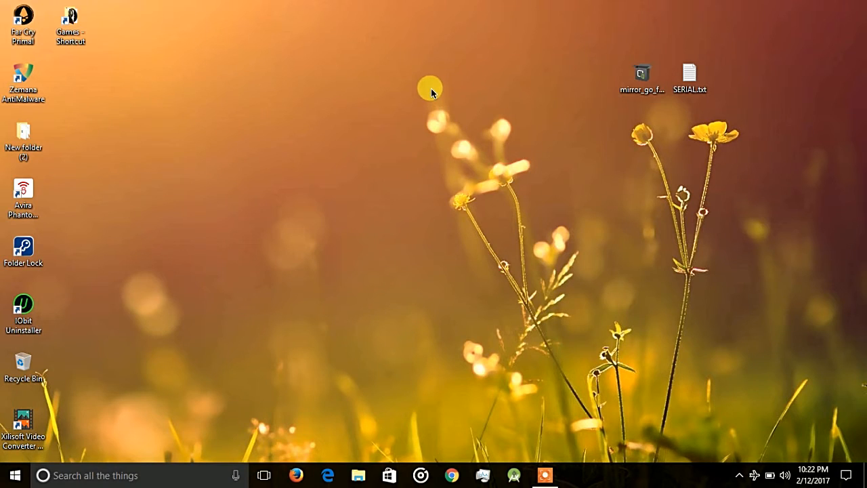
mouse_move(581, 25)
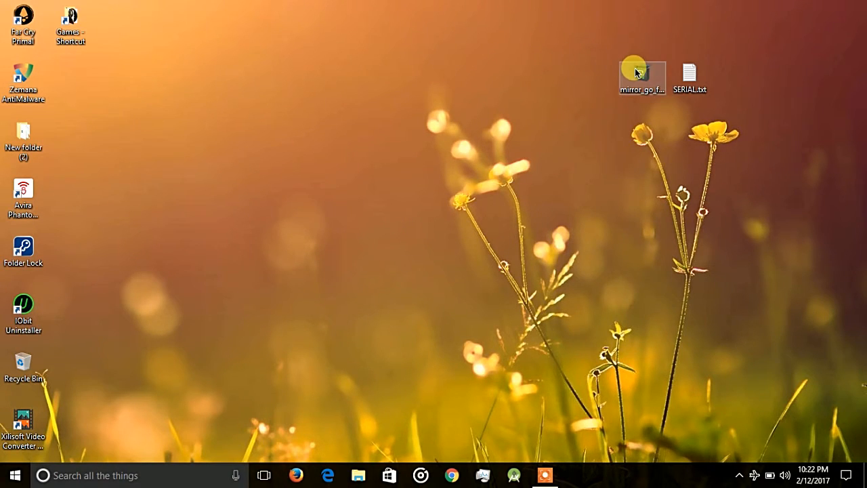
- Install MirrorGo in English to the default folder, opting out of Customer Experience Improvement
left_click(642, 76)
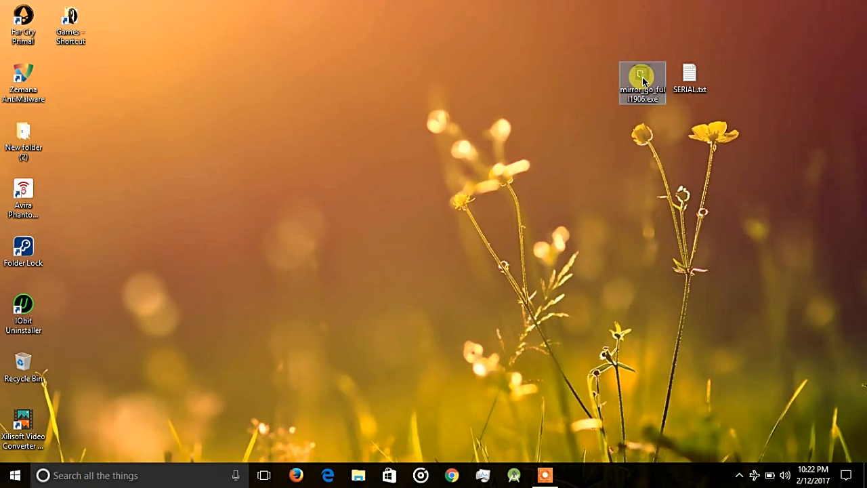
mouse_move(642, 81)
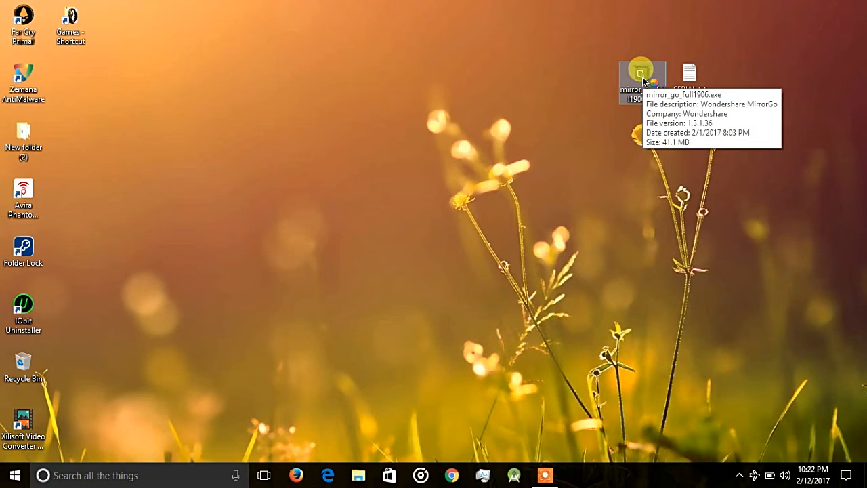
mouse_move(376, 327)
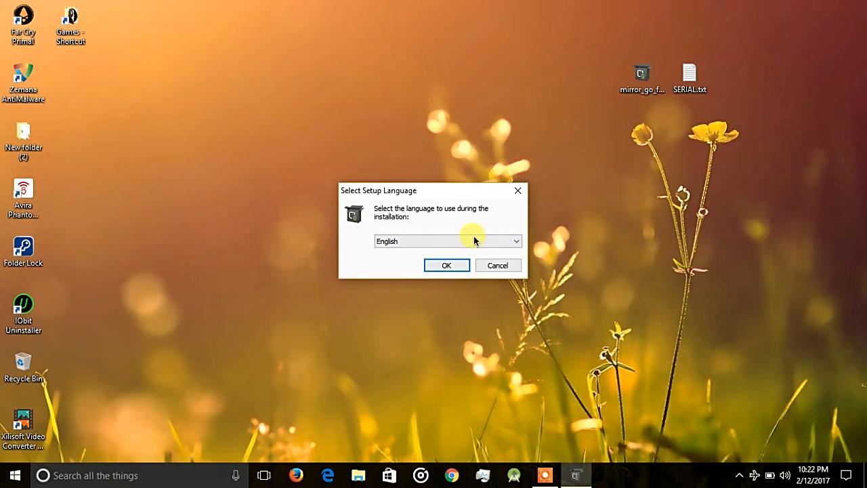
left_click(498, 265)
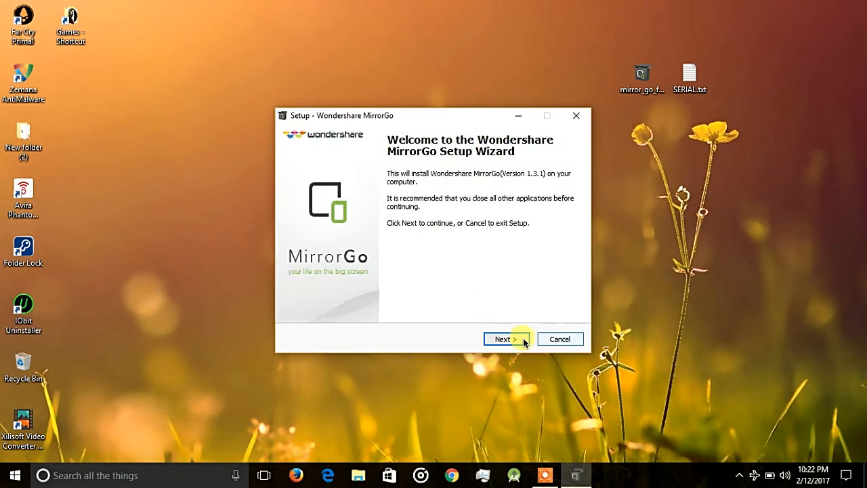
left_click(504, 339)
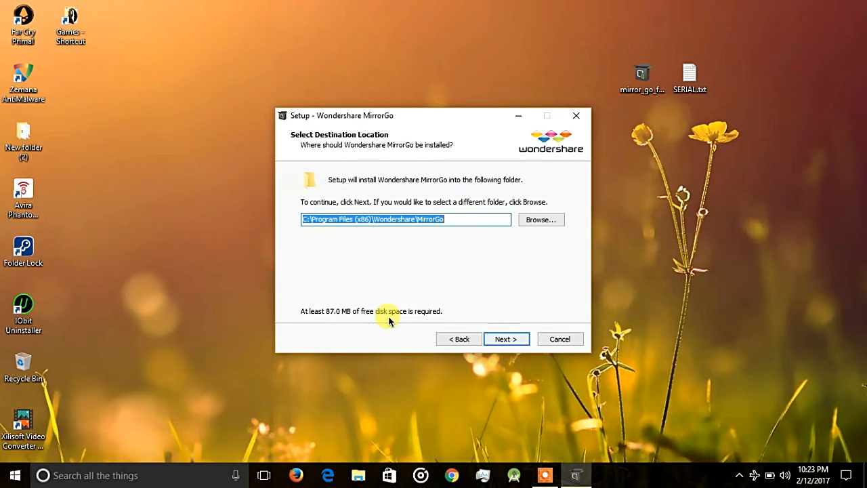
left_click(506, 339)
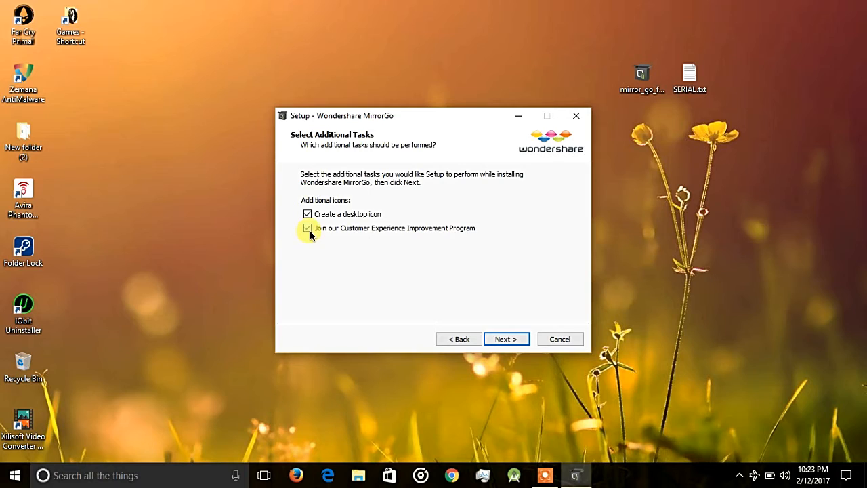
left_click(308, 228)
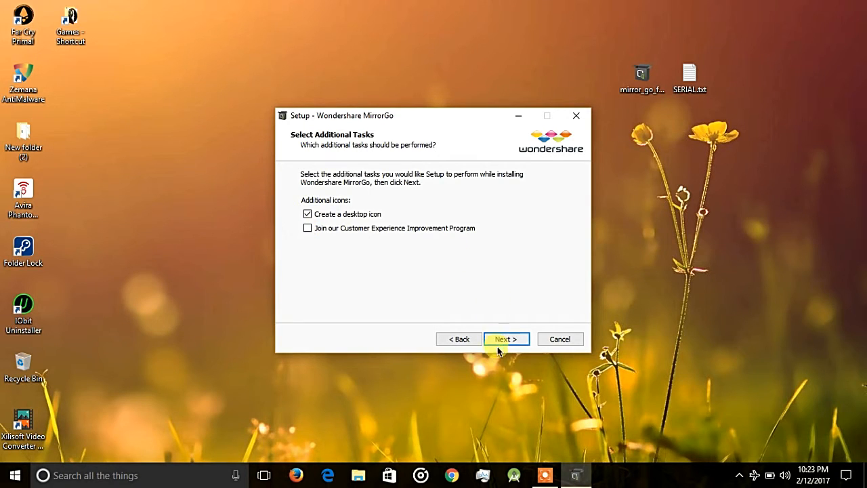
left_click(505, 339)
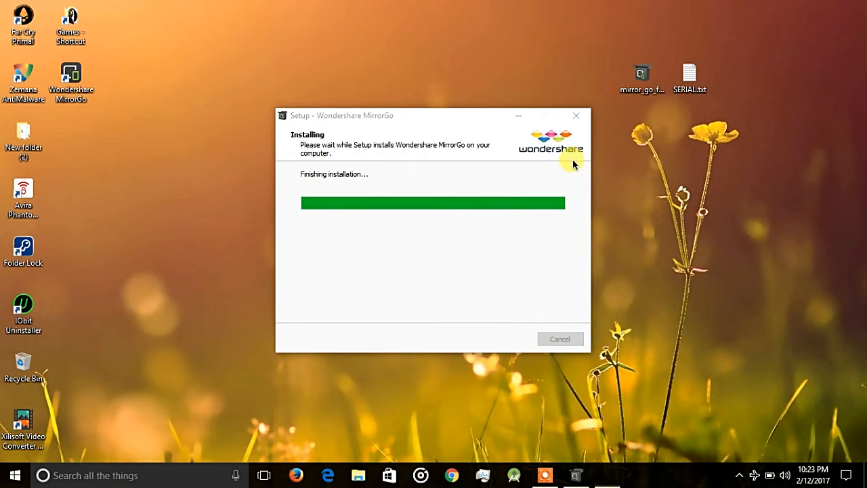
mouse_move(529, 163)
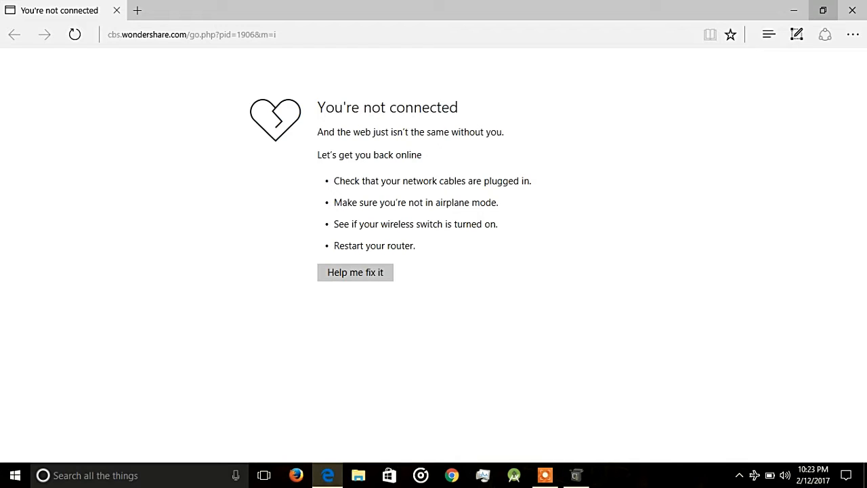
- Close the Edge offline page and finish the wizard with Launch MirrorGo checked
left_click(797, 33)
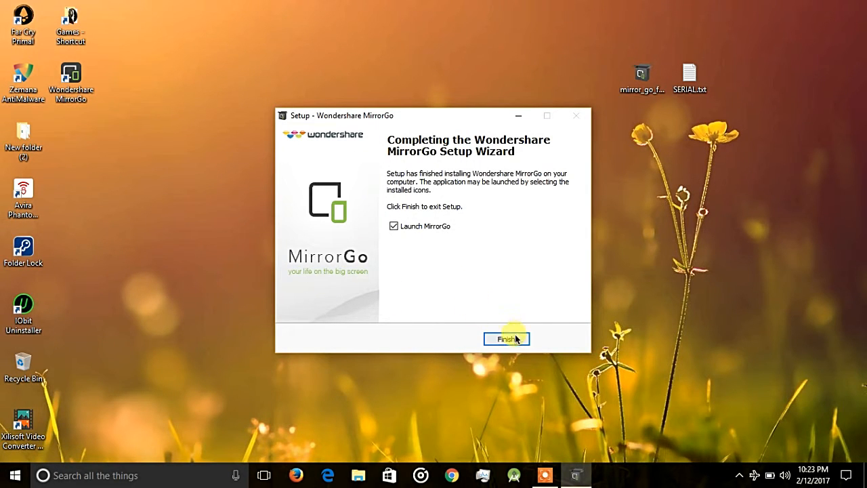
left_click(506, 339)
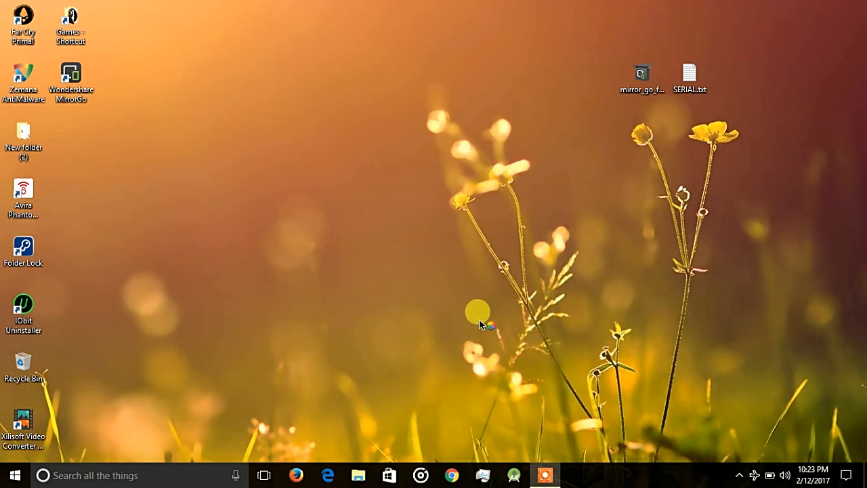
mouse_move(645, 15)
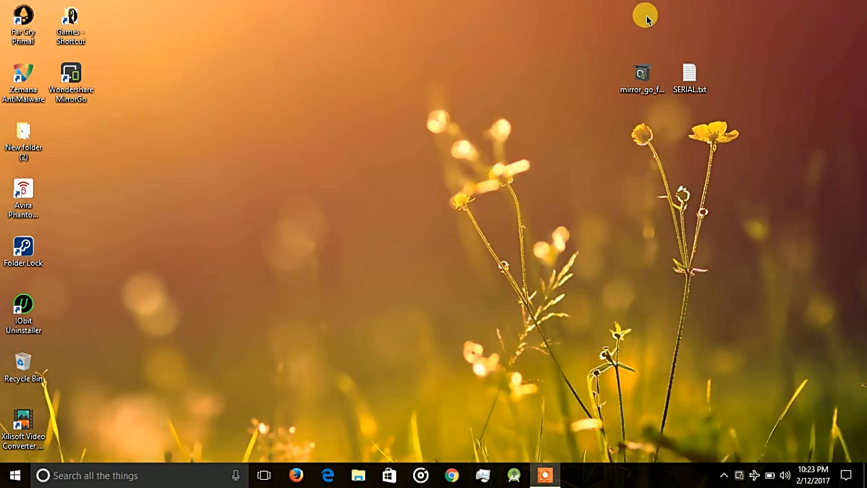
mouse_move(434, 164)
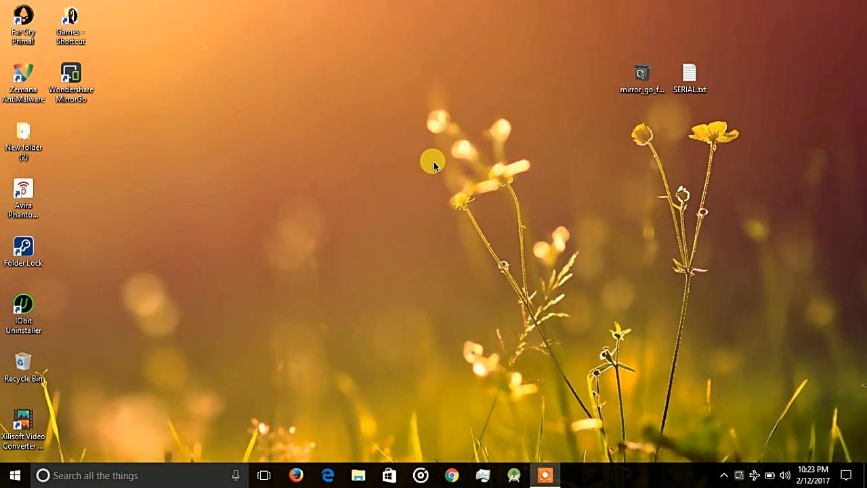
mouse_move(206, 115)
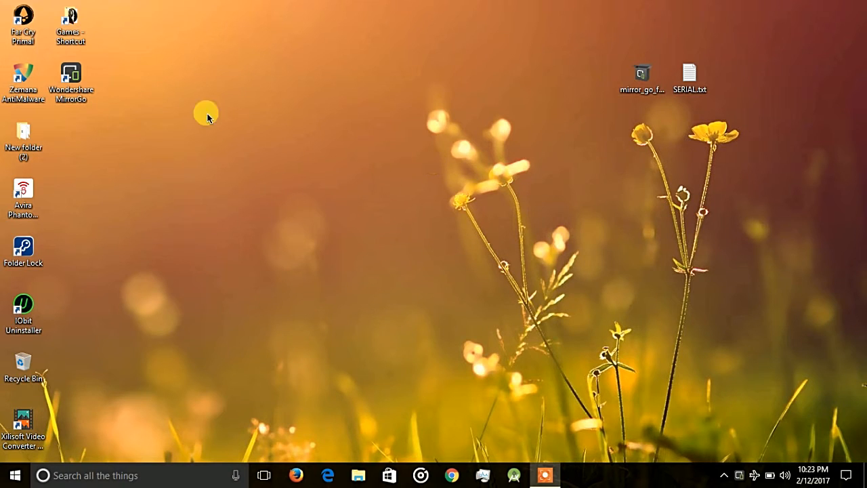
- Bring up MirrorGo's Sign In Or Activate dialog and the taskbar network panel
left_click(544, 474)
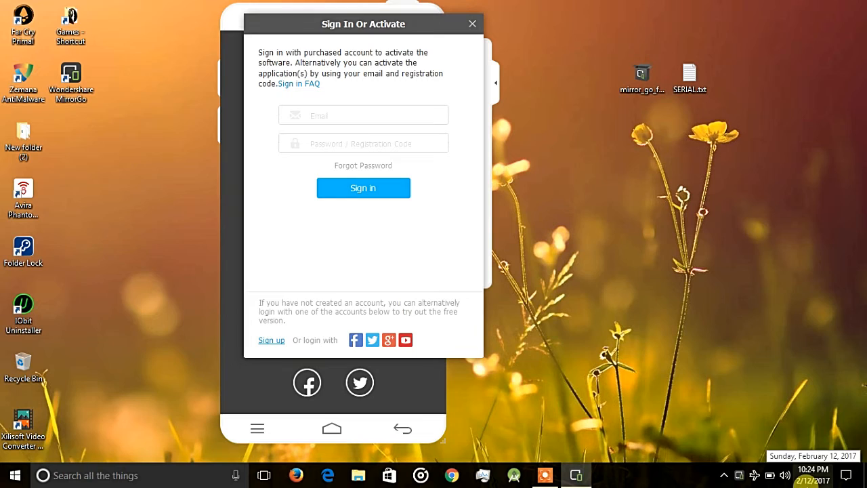
mouse_move(470, 156)
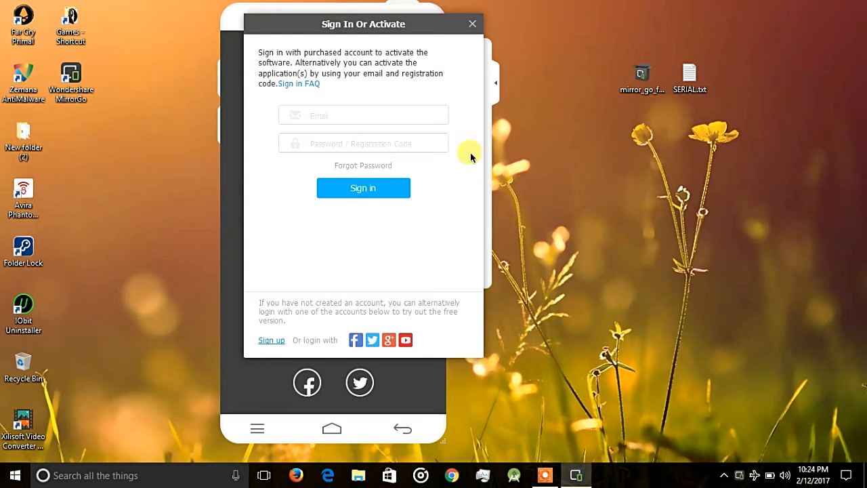
mouse_move(427, 143)
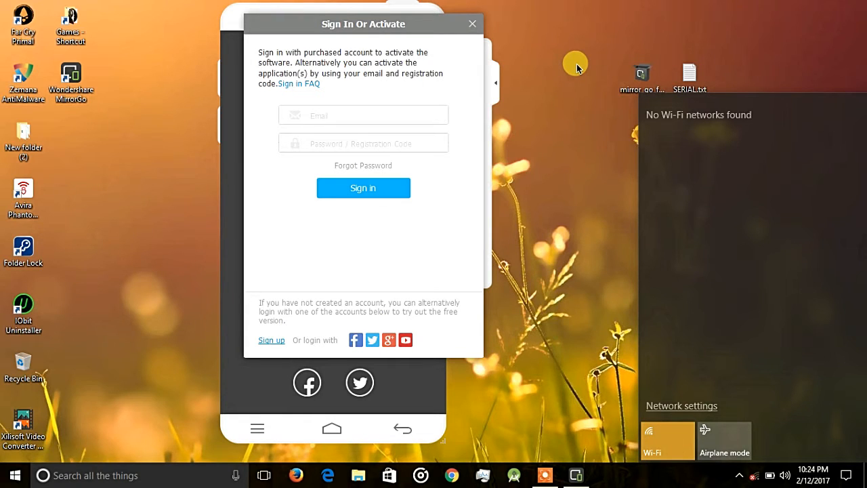
- Toggle the Wi-Fi tile off and back on in the network flyout
left_click(668, 441)
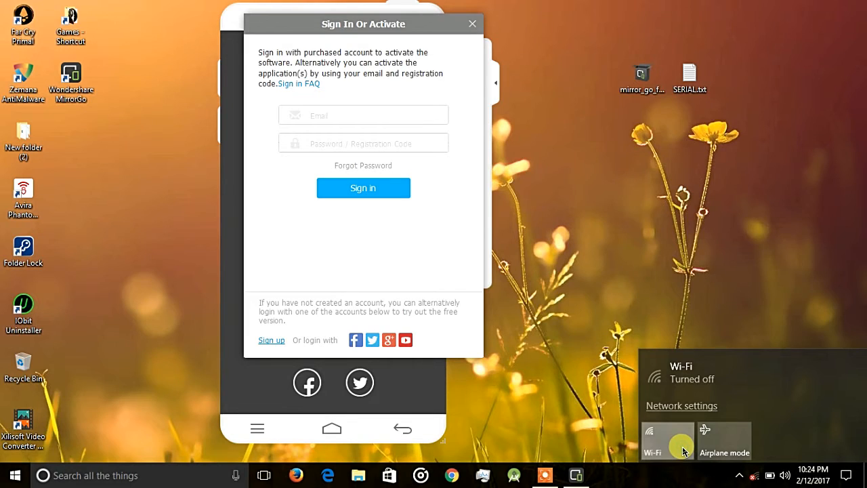
left_click(667, 441)
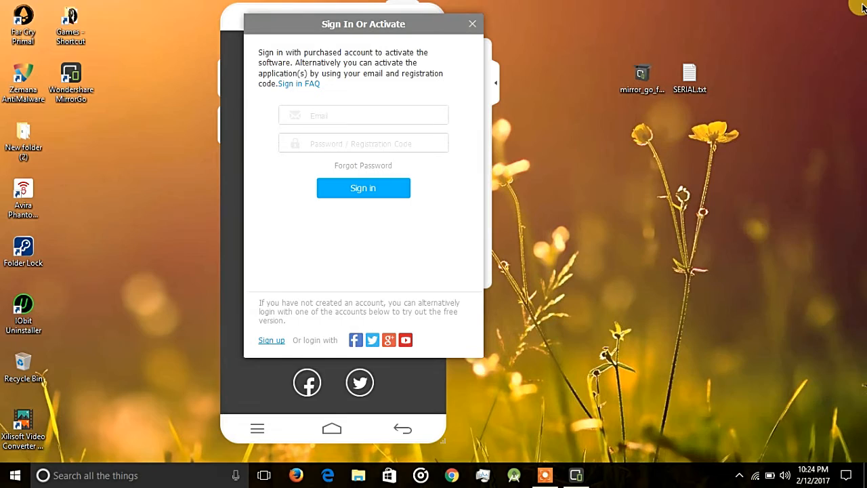
mouse_move(665, 21)
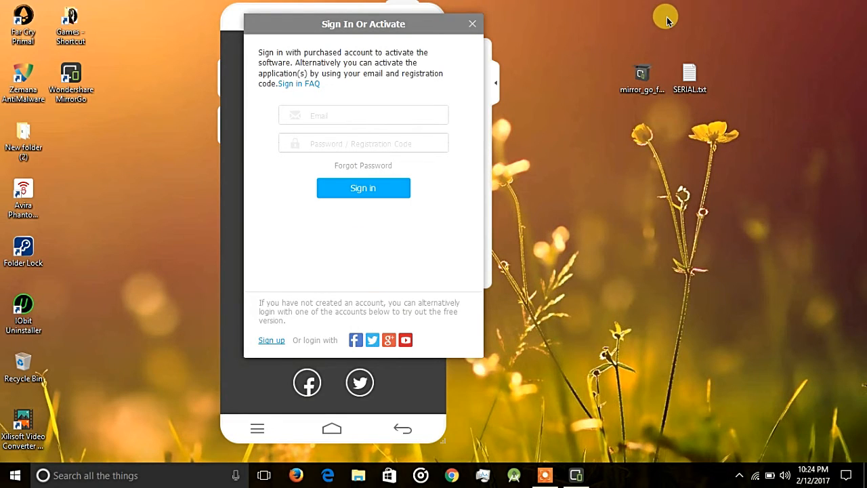
mouse_move(717, 97)
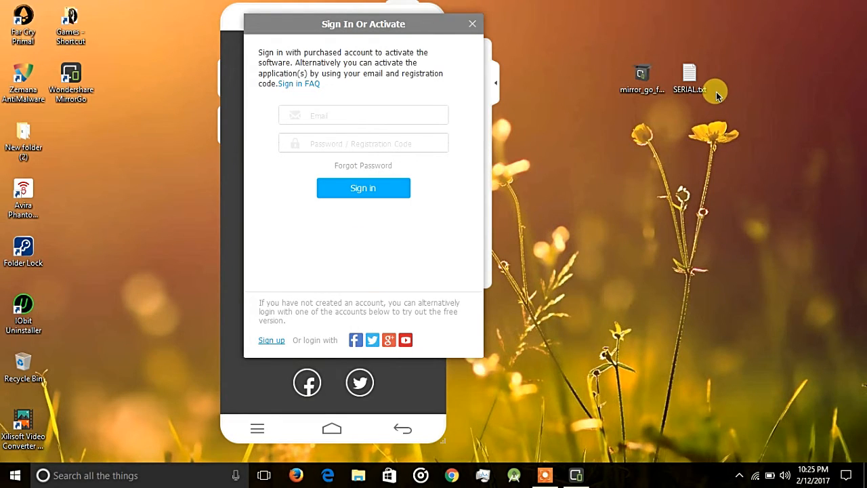
double_click(689, 72)
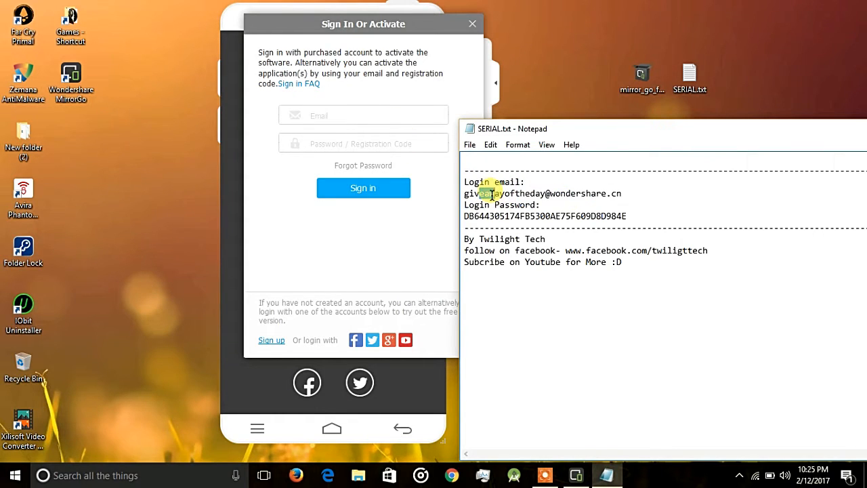
left_click_drag(490, 193, 620, 193)
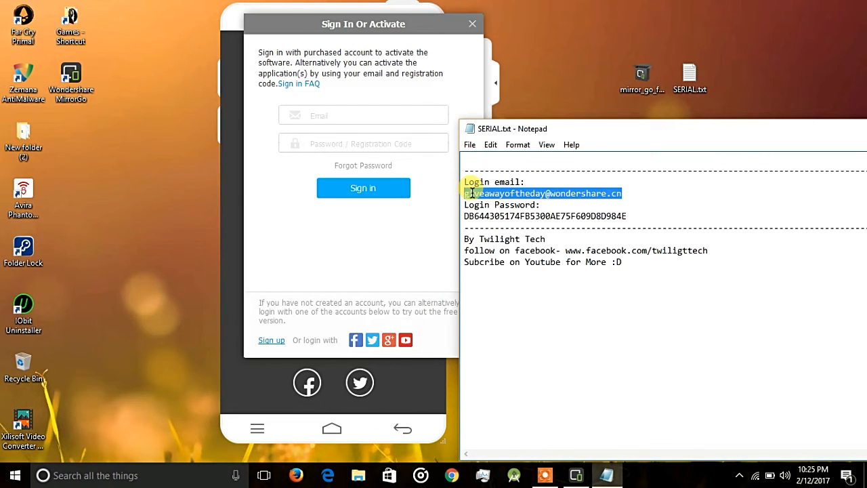
left_click(363, 115)
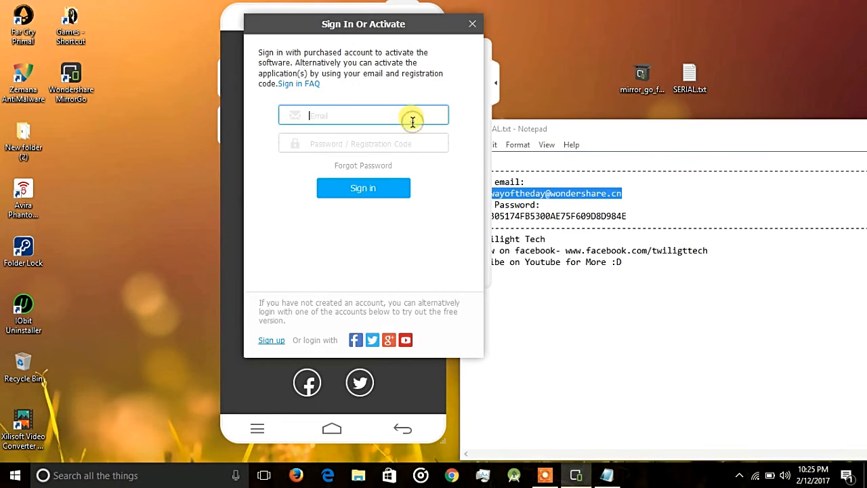
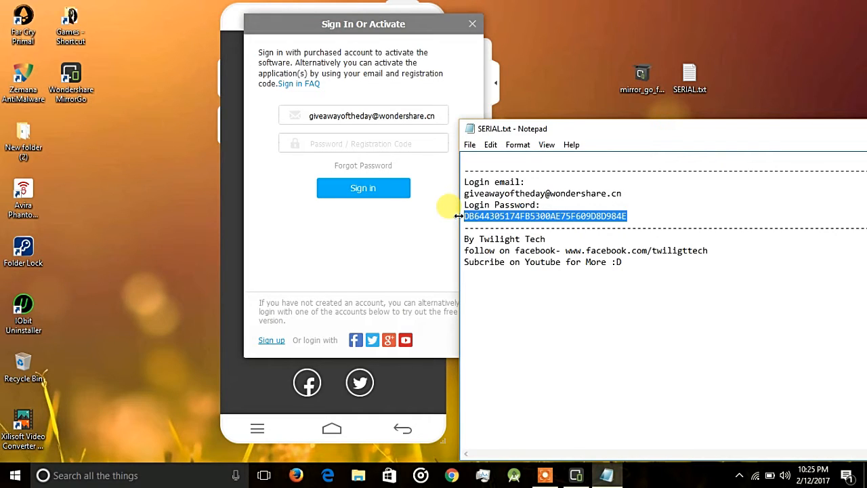
left_click(363, 143)
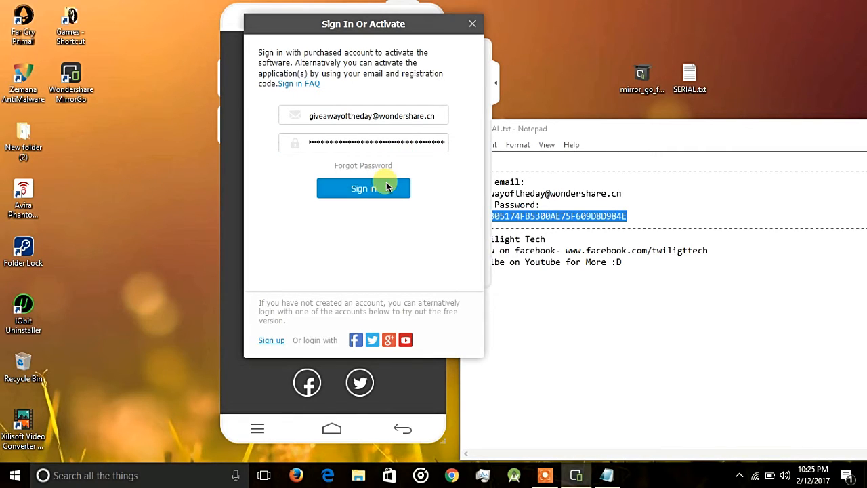
- Sign in, verify the lifetime license in My Account, and close that window
left_click(363, 189)
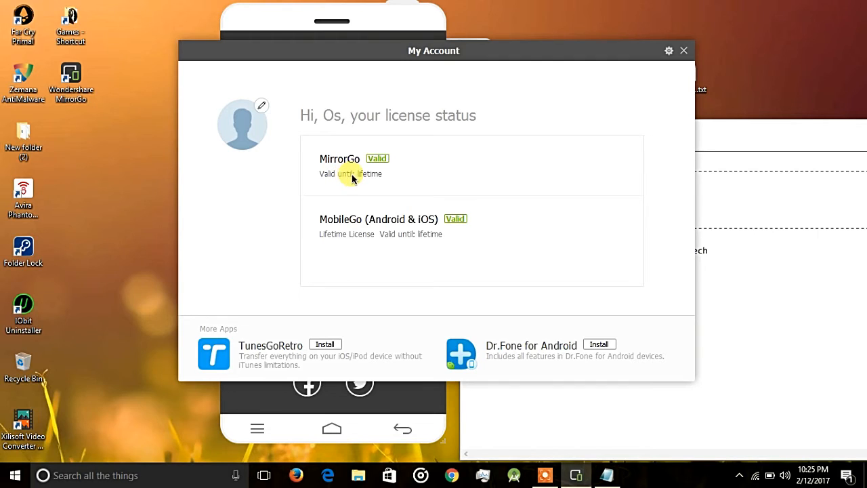
mouse_move(371, 181)
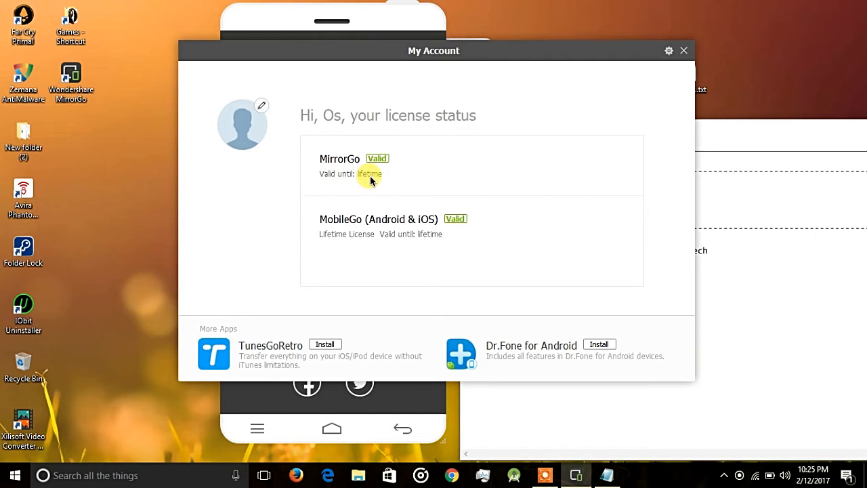
mouse_move(683, 60)
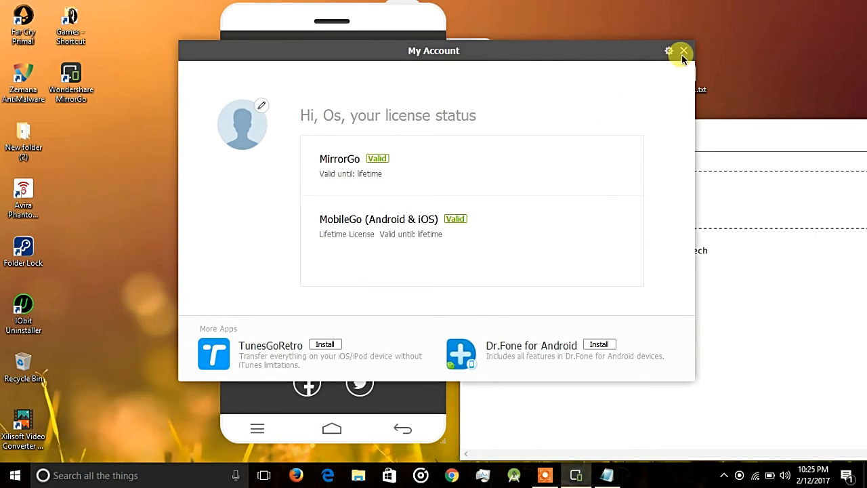
left_click(683, 51)
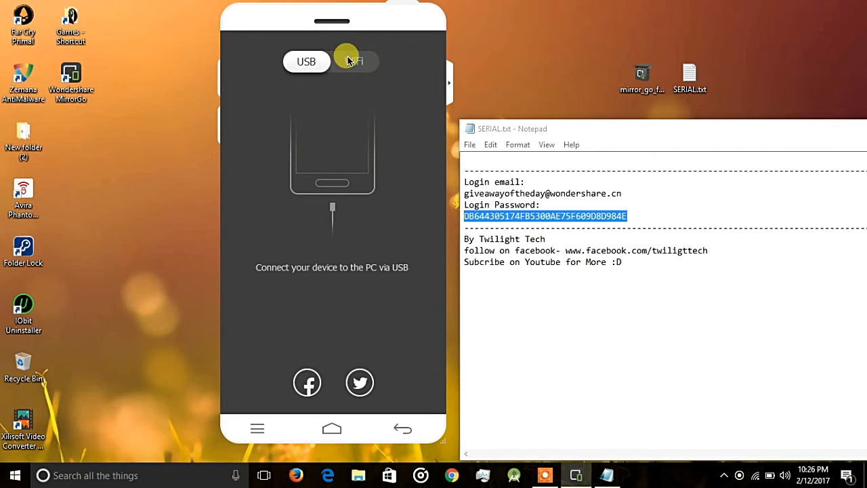
- Select the USB connection option at the top of MirrorGo
left_click(306, 61)
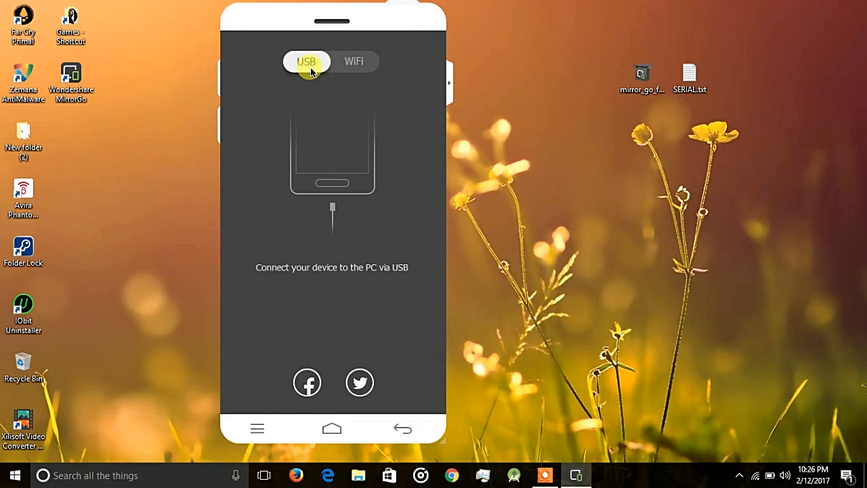
mouse_move(339, 71)
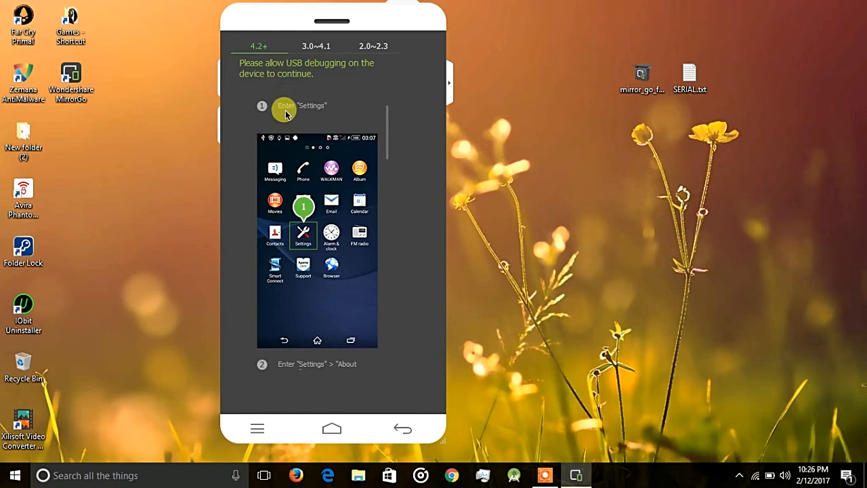
mouse_move(419, 157)
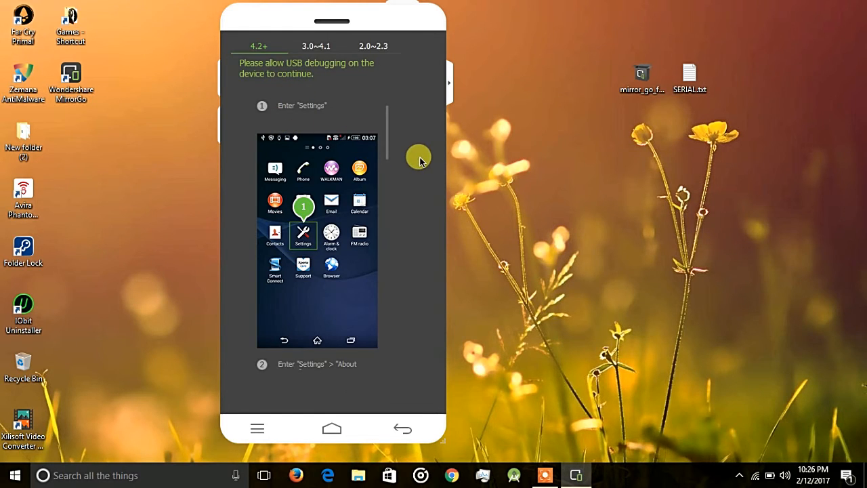
mouse_move(323, 95)
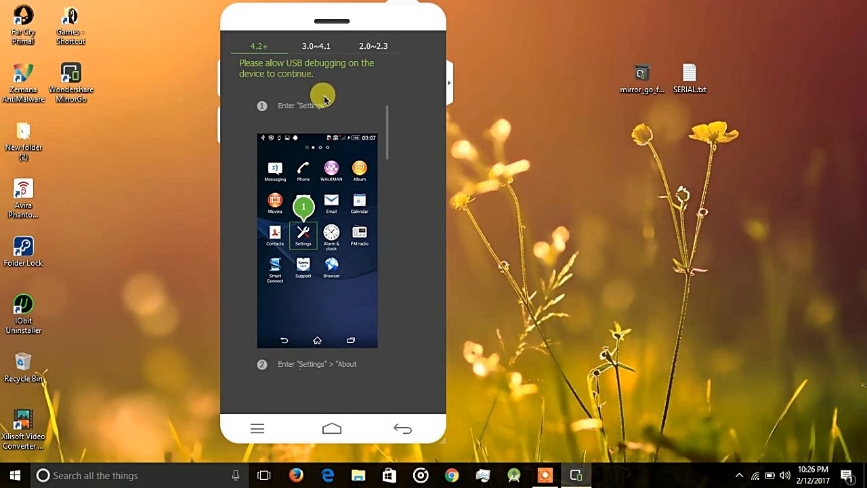
mouse_move(376, 129)
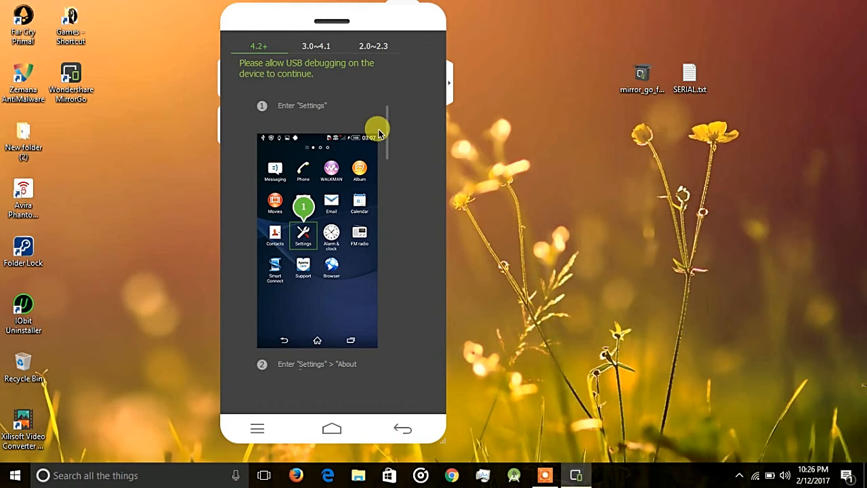
mouse_move(389, 161)
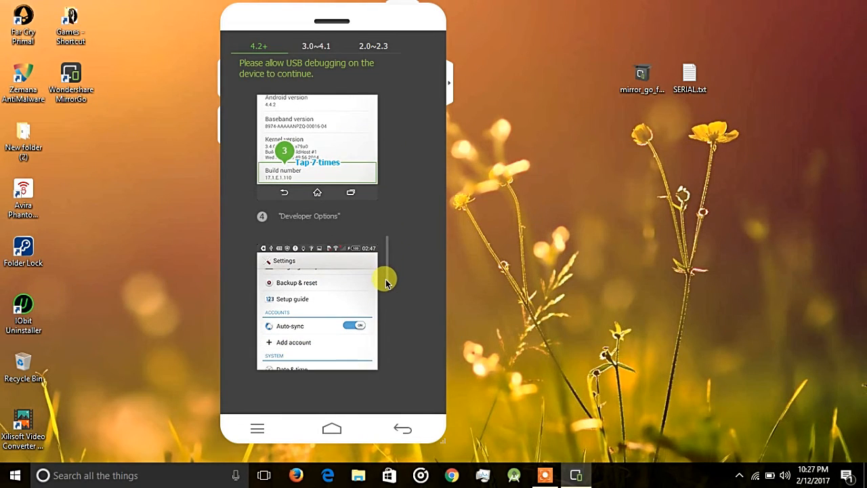
mouse_move(386, 278)
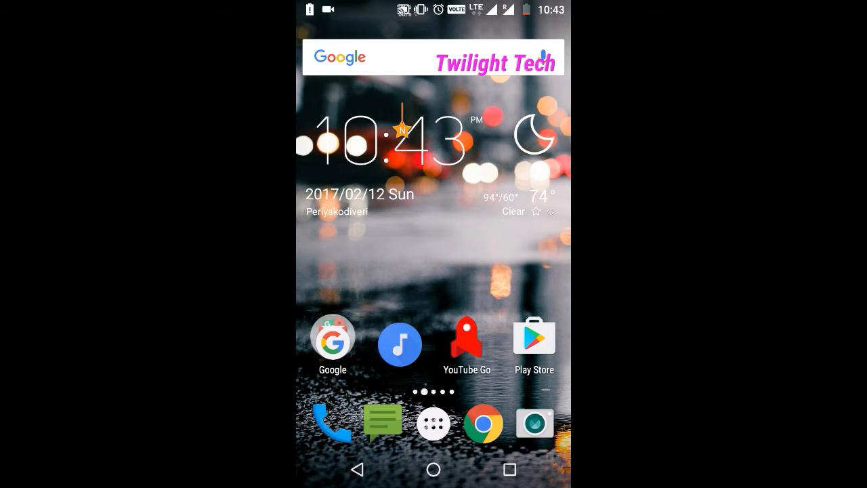
- Open Settings > About phone and tap Build number seven times to unlock Developer options
left_click(433, 423)
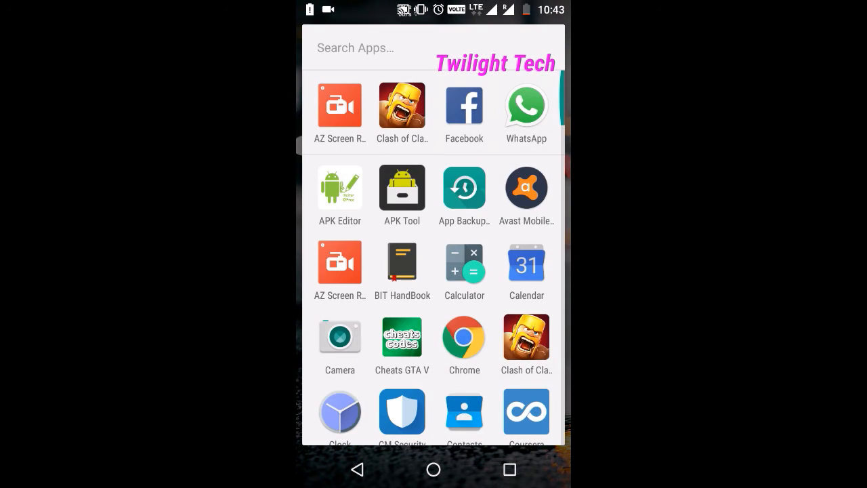
scroll("down", 3)
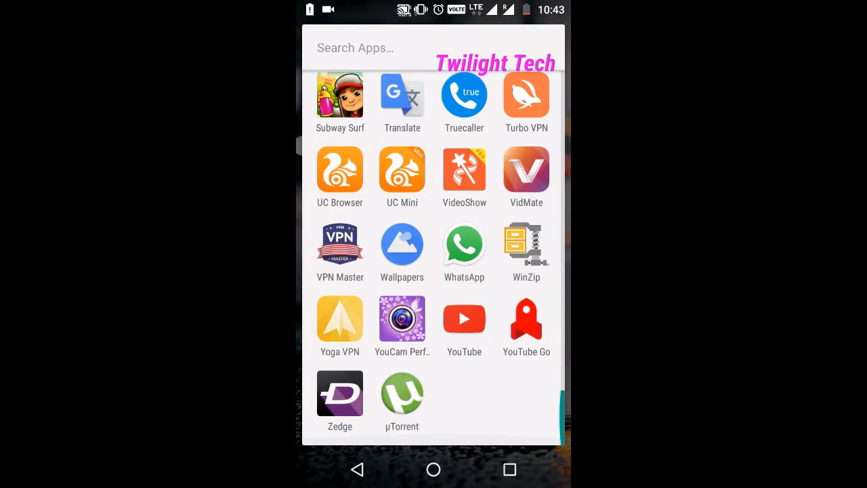
scroll("up", 3)
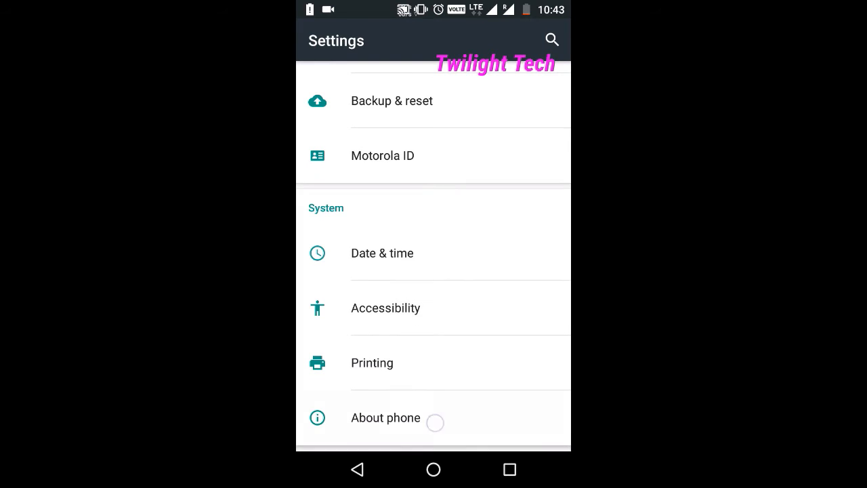
left_click(386, 418)
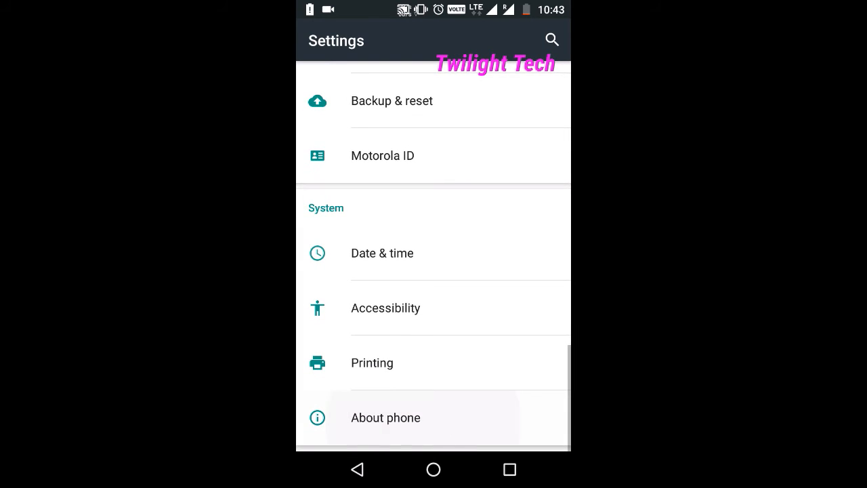
left_click(386, 417)
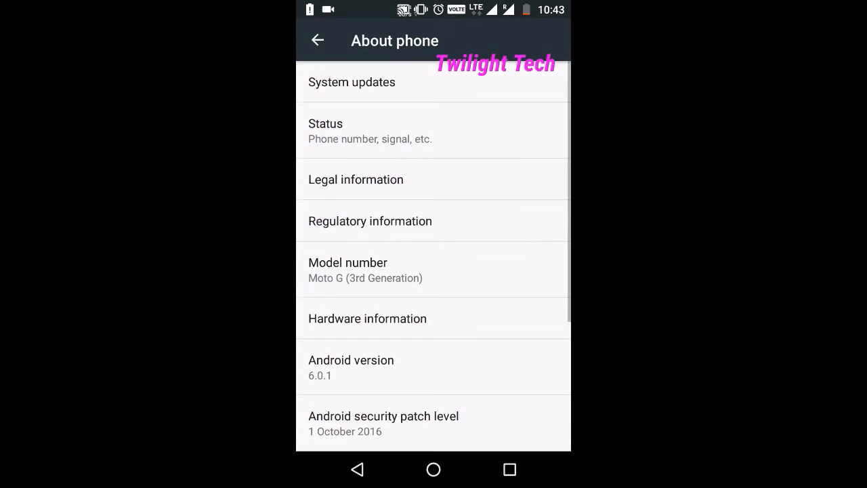
scroll("down", 3)
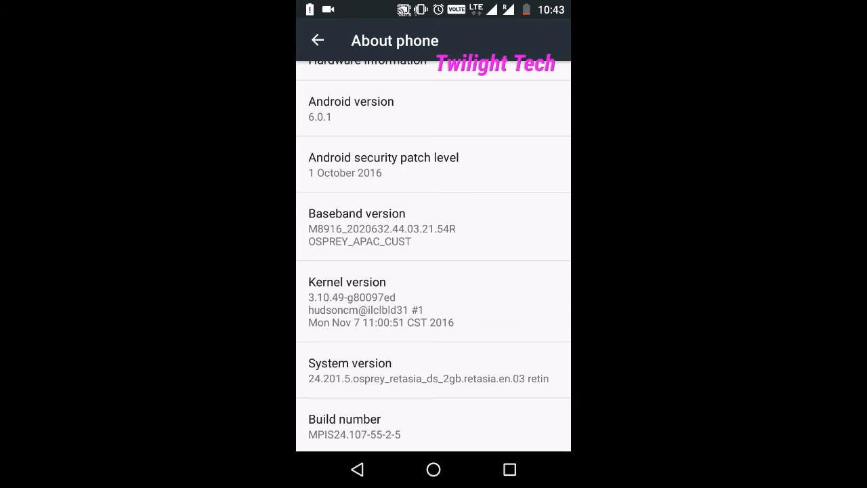
left_click(355, 427)
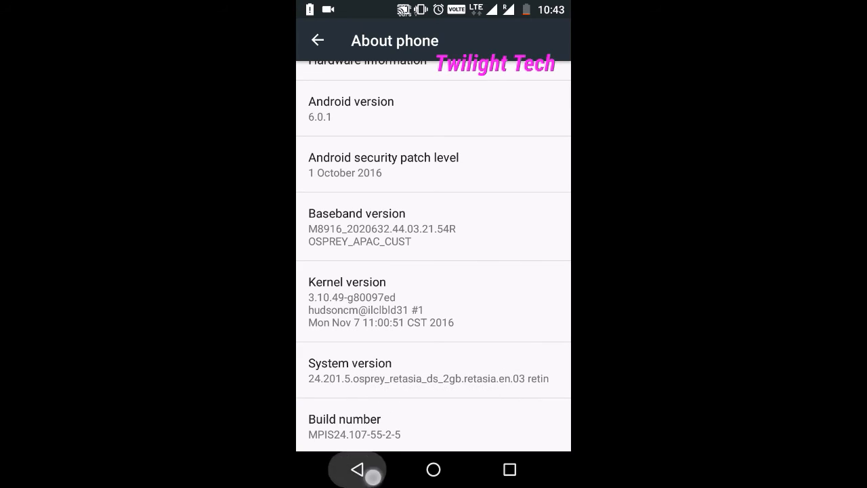
left_click(317, 40)
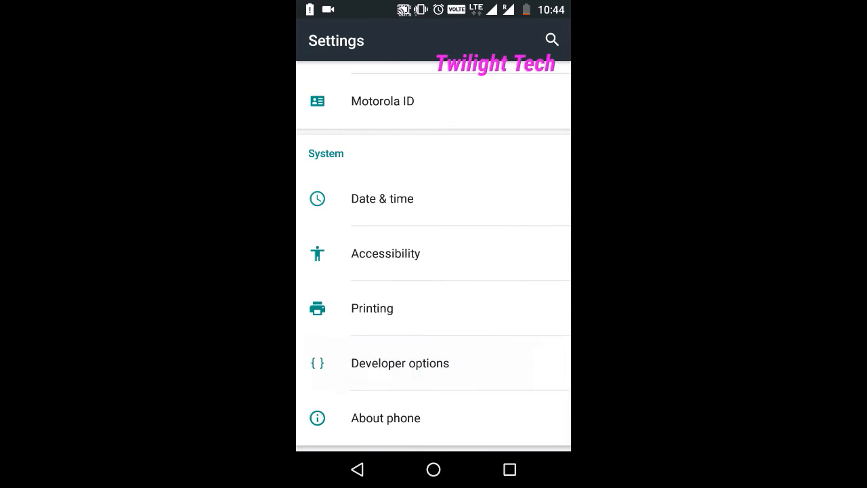
- Open Developer options and turn on the USB debugging toggle under Debugging
left_click(400, 363)
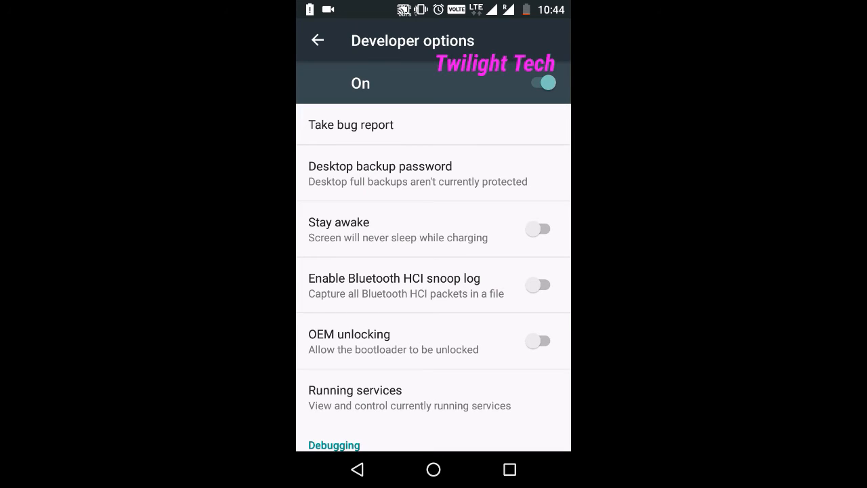
scroll("down", 3)
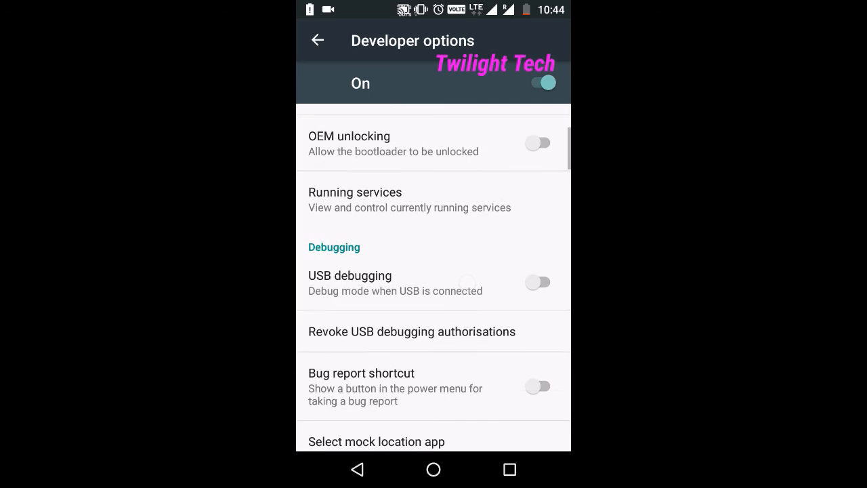
scroll("down", 3)
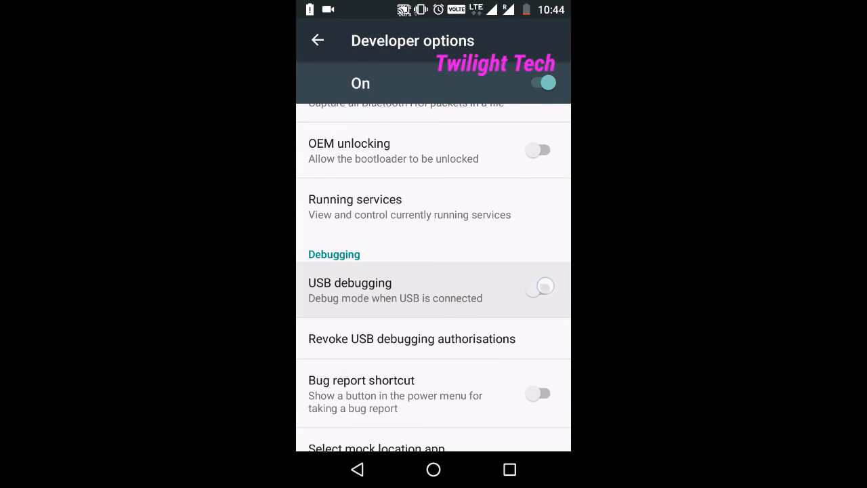
left_click(538, 289)
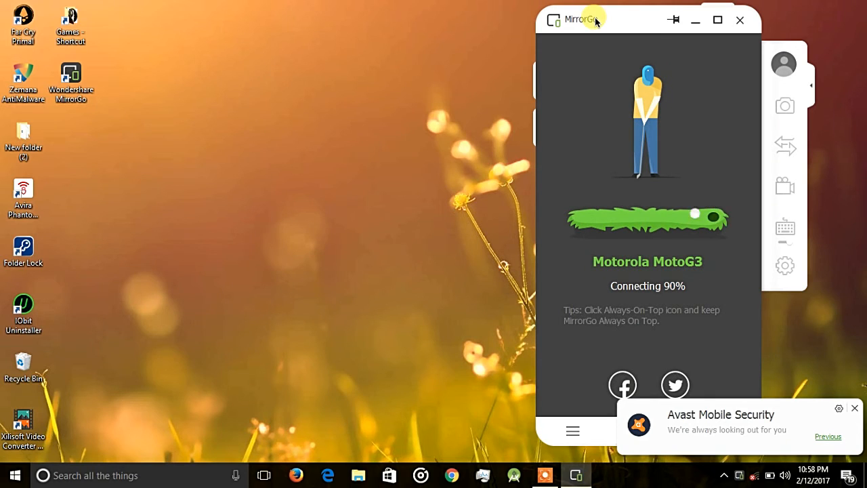
- Scroll the mirrored MotoG3 app drawer and dismiss the UC Browser notification
left_click(854, 407)
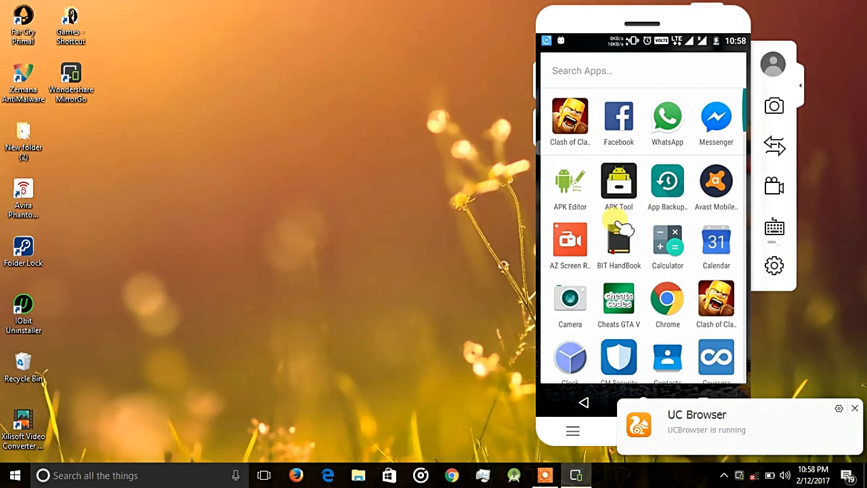
scroll("down", 3)
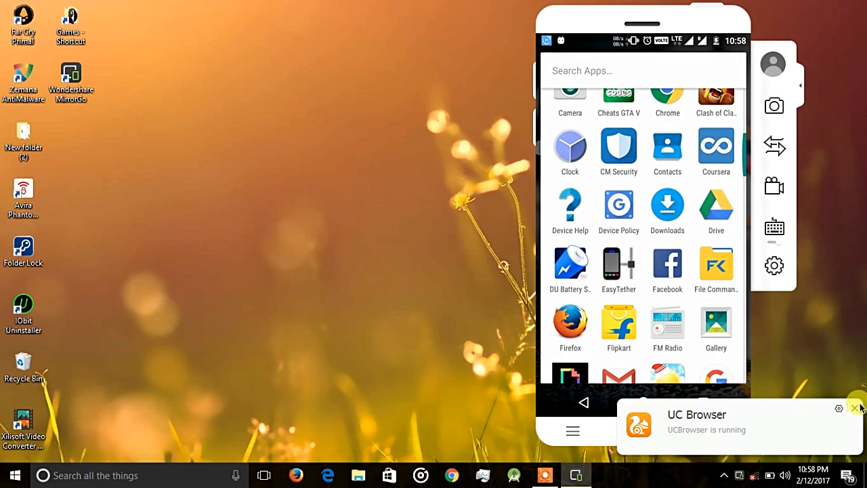
left_click(855, 407)
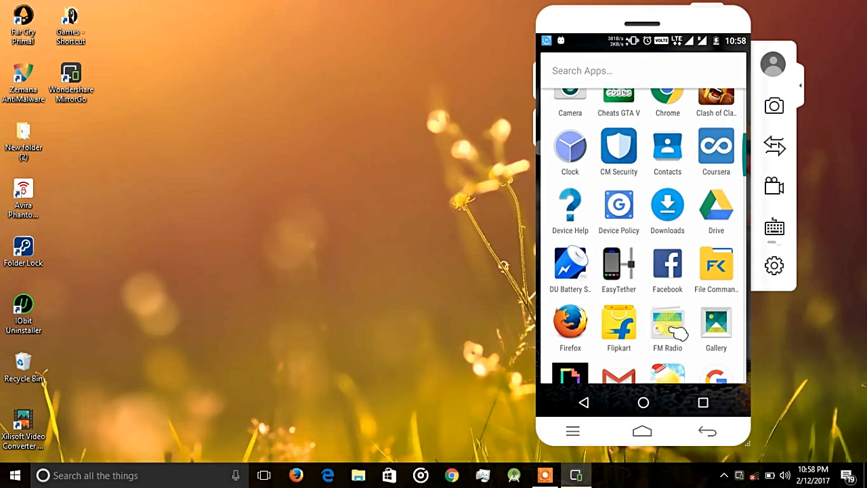
scroll("down", 3)
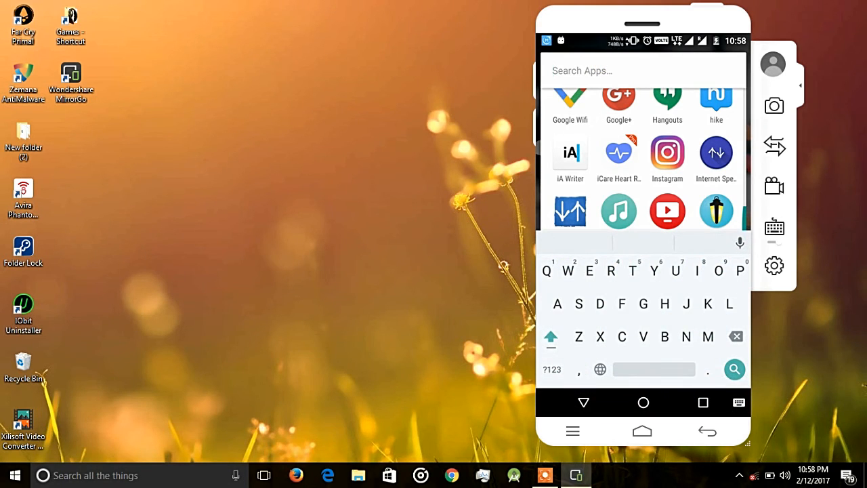
- Search 'mobil', launch MobileGo on the phone, and show its USB connection status page
type("mobil")
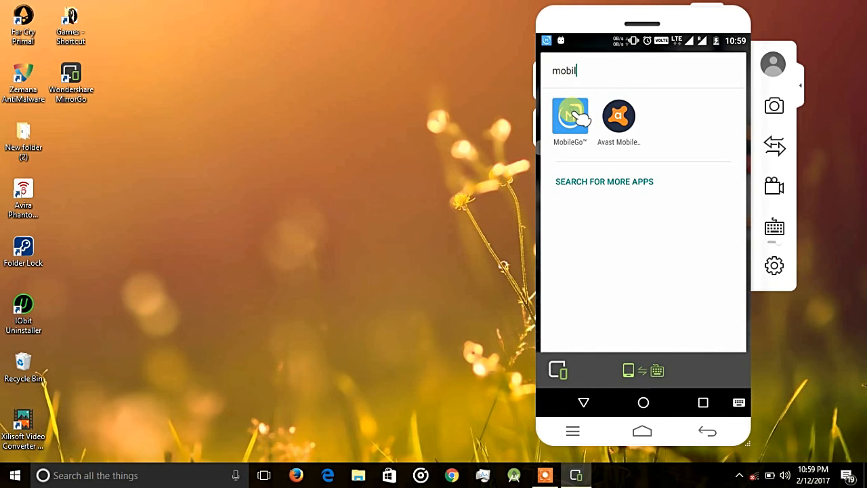
left_click(570, 116)
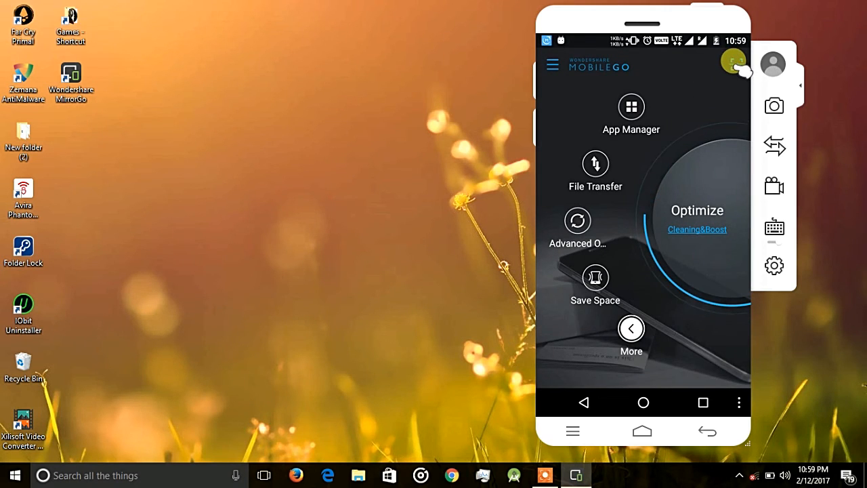
left_click(734, 62)
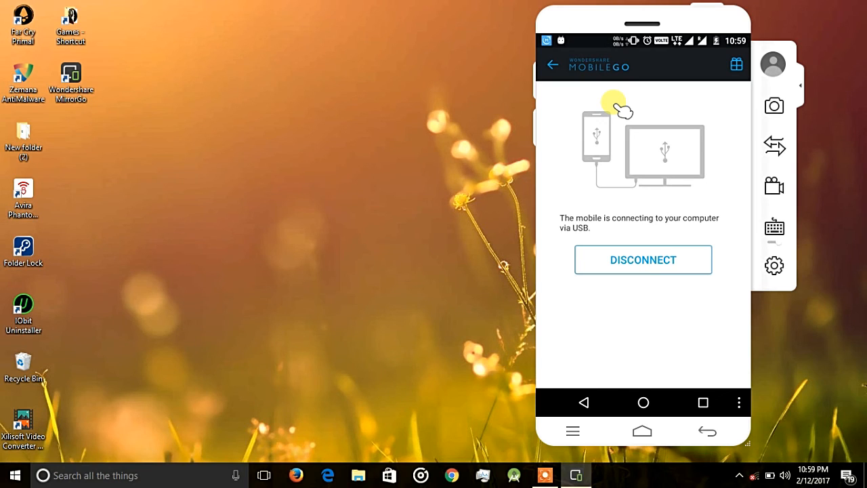
mouse_move(774, 64)
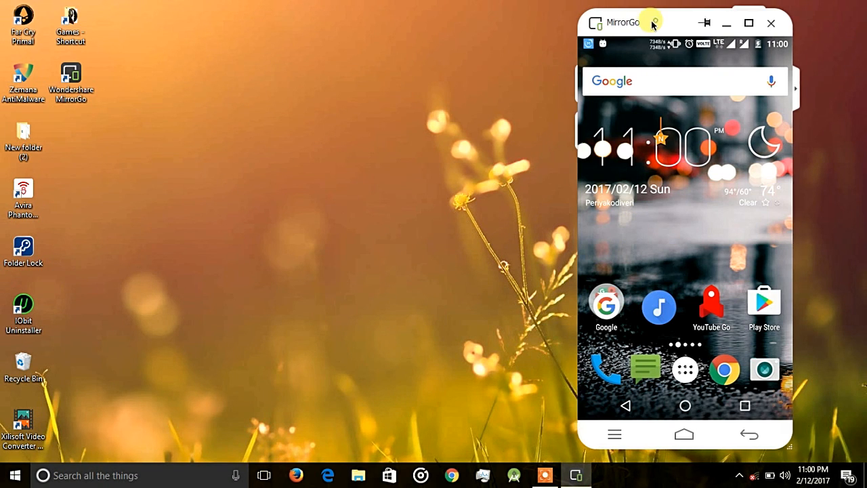
- Drag the MirrorGo window toward the desktop centre with the home screen showing
left_click_drag(624, 22, 426, 17)
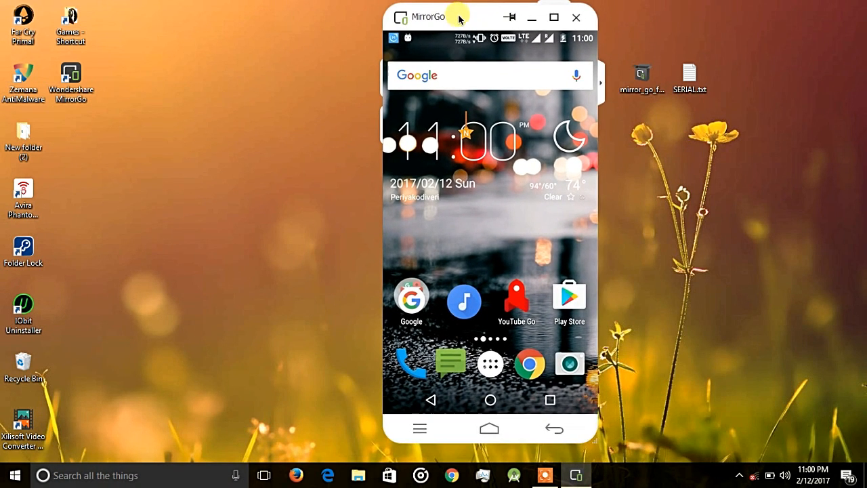